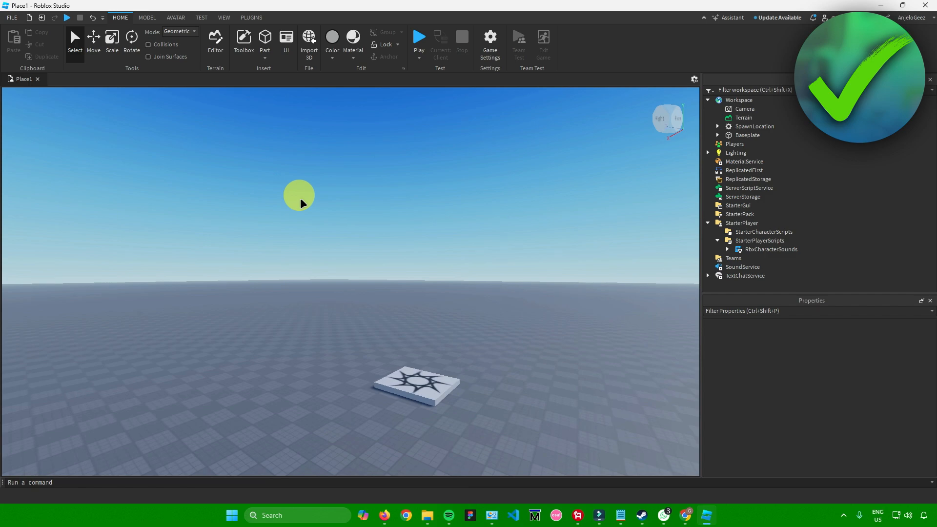
{"action": "mouse_move", "coordinate": [687, 494]}
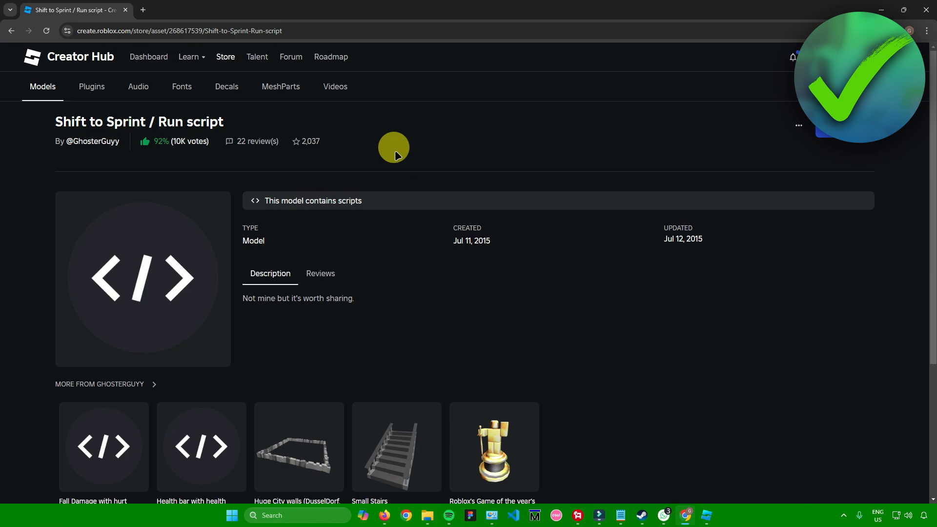
{"action": "mouse_move", "coordinate": [275, 146]}
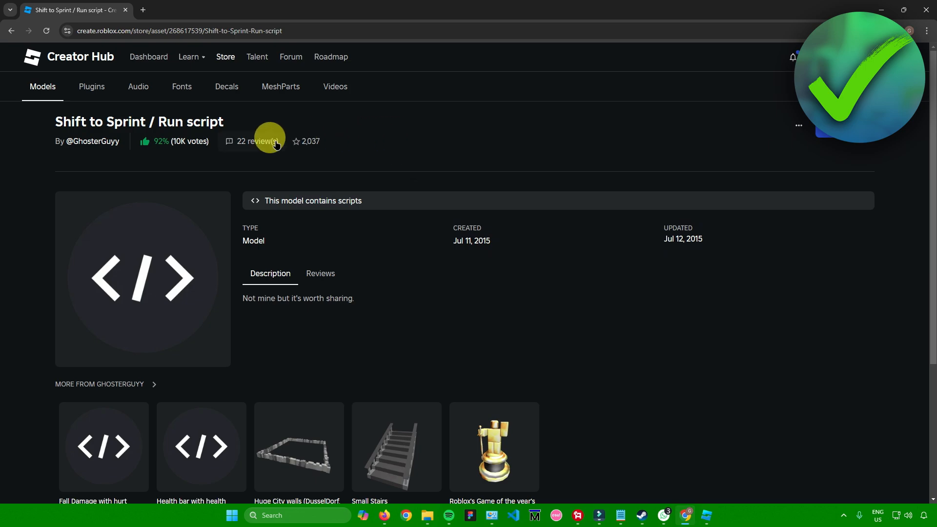
{"action": "mouse_move", "coordinate": [492, 160]}
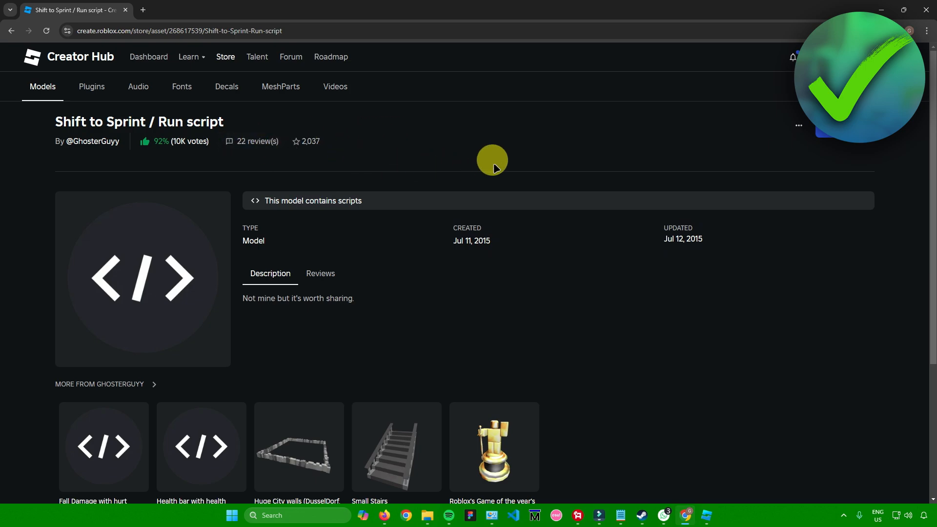
{"action": "mouse_move", "coordinate": [62, 128]}
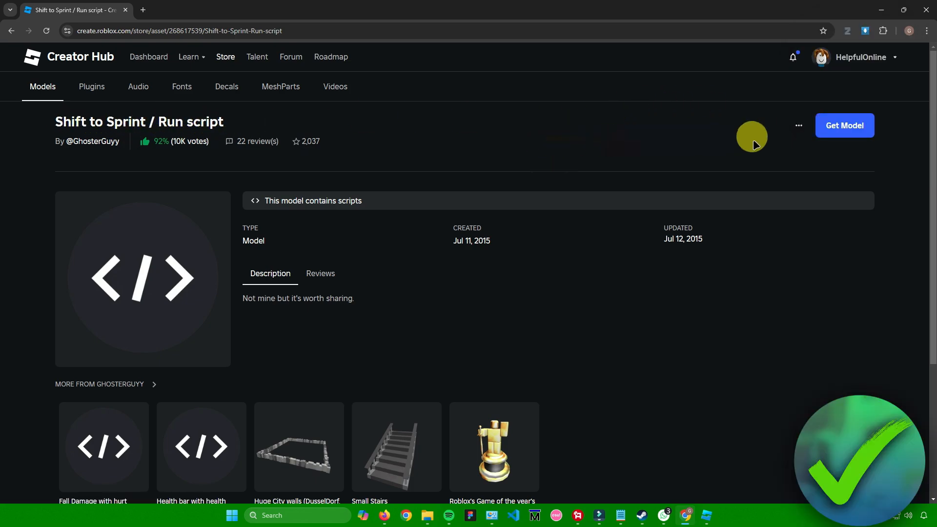
- Get the free 'Shift to Sprint / Run script' model and confirm adding it to inventory
{"action": "left_click", "coordinate": [840, 125]}
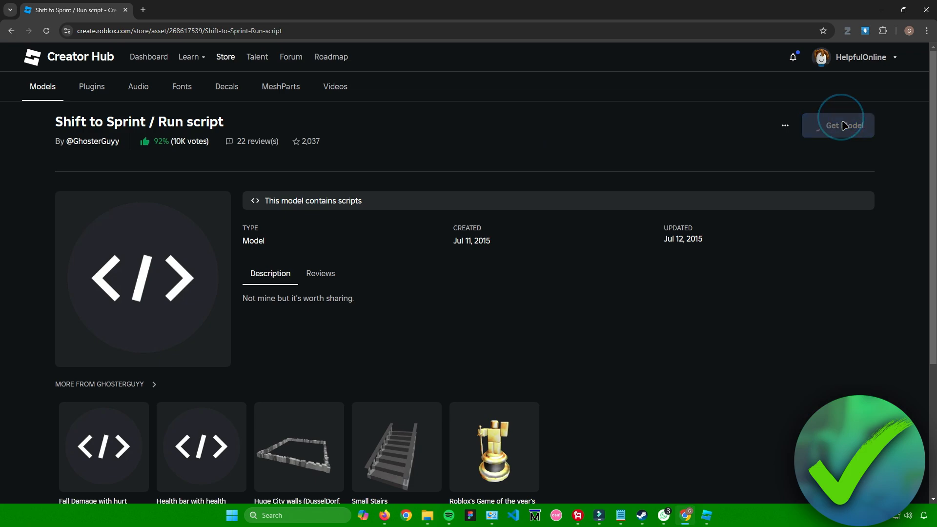
{"action": "left_click", "coordinate": [841, 126]}
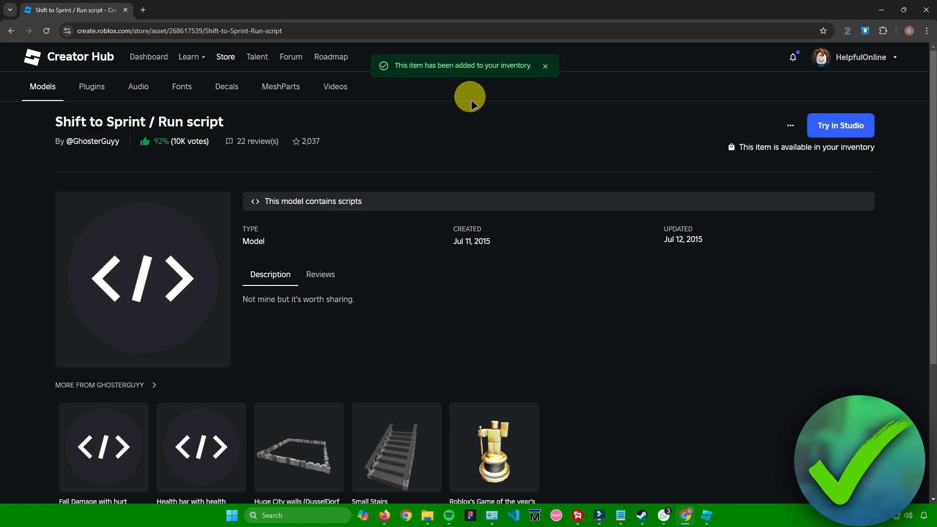
{"action": "mouse_move", "coordinate": [561, 196]}
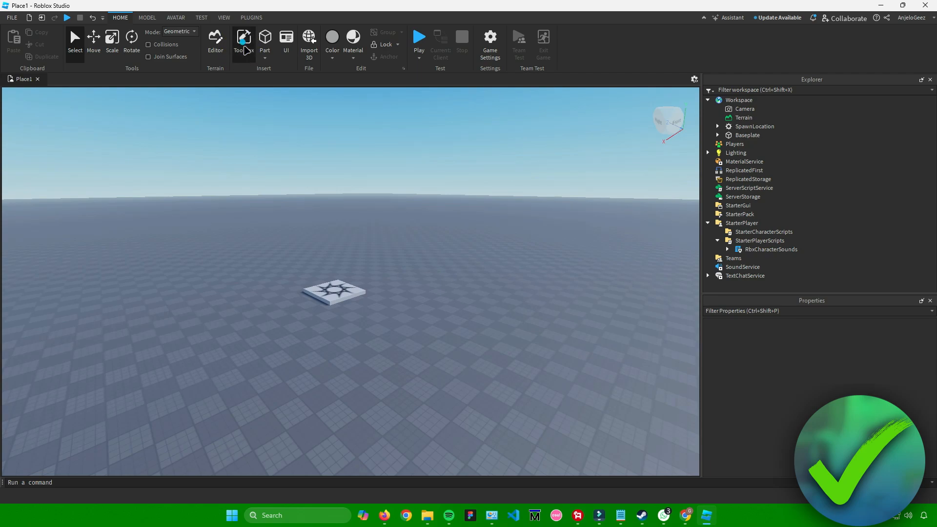
- Open the Toolbox from the Home tab to reach the saved models
{"action": "left_click", "coordinate": [243, 40]}
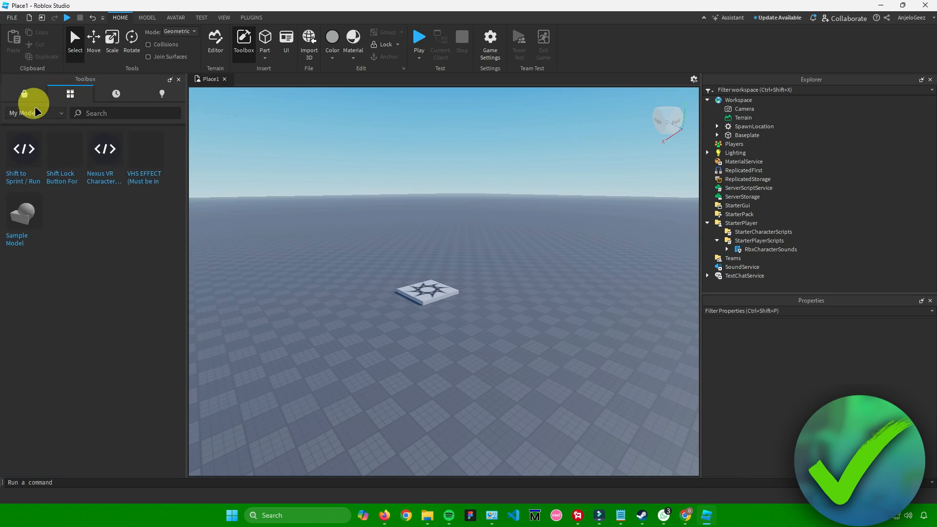
{"action": "mouse_move", "coordinate": [53, 147]}
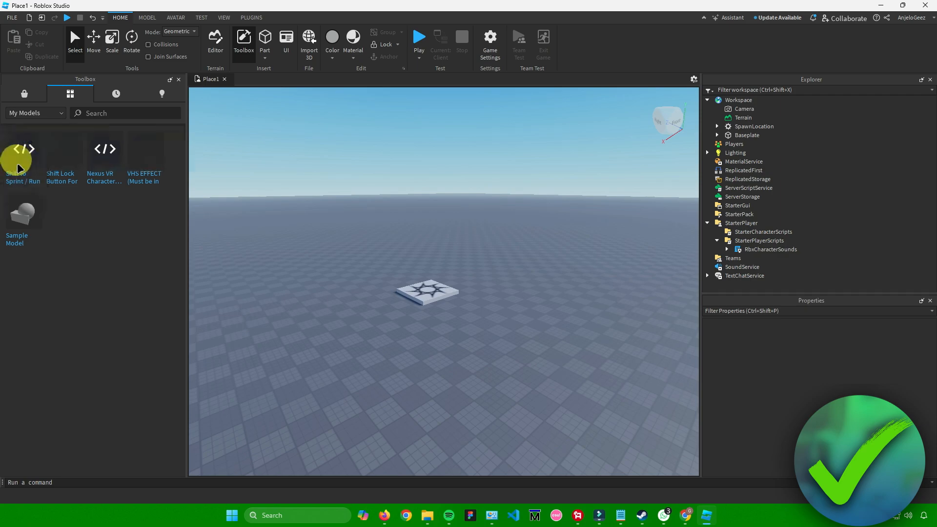
{"action": "mouse_move", "coordinate": [21, 164]}
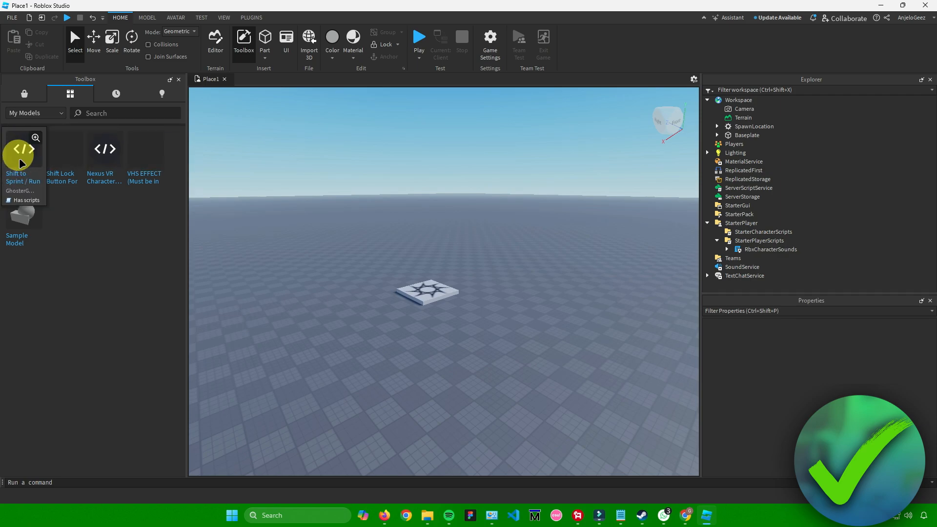
{"action": "mouse_move", "coordinate": [23, 160]}
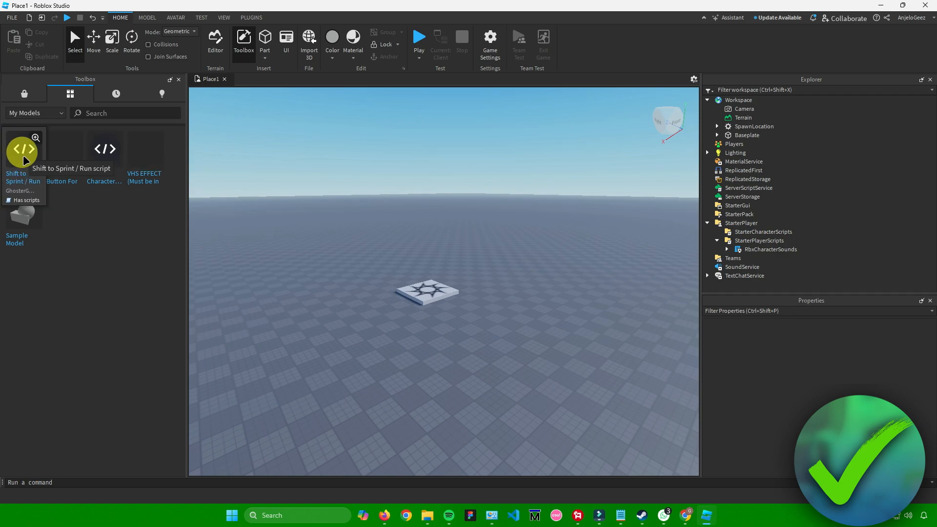
- Insert the Shift to Sprint / Run model from the Toolbox and start a playtest
{"action": "left_click", "coordinate": [22, 152]}
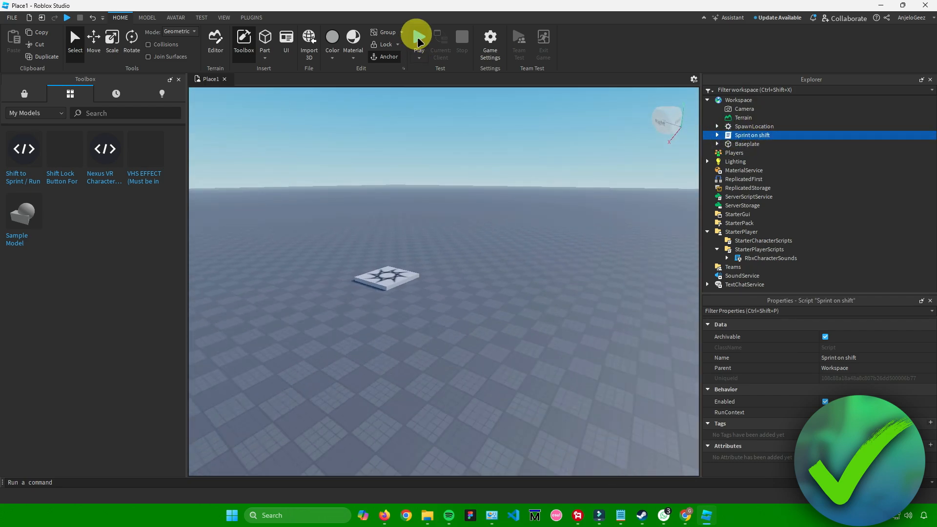
{"action": "left_click", "coordinate": [419, 37]}
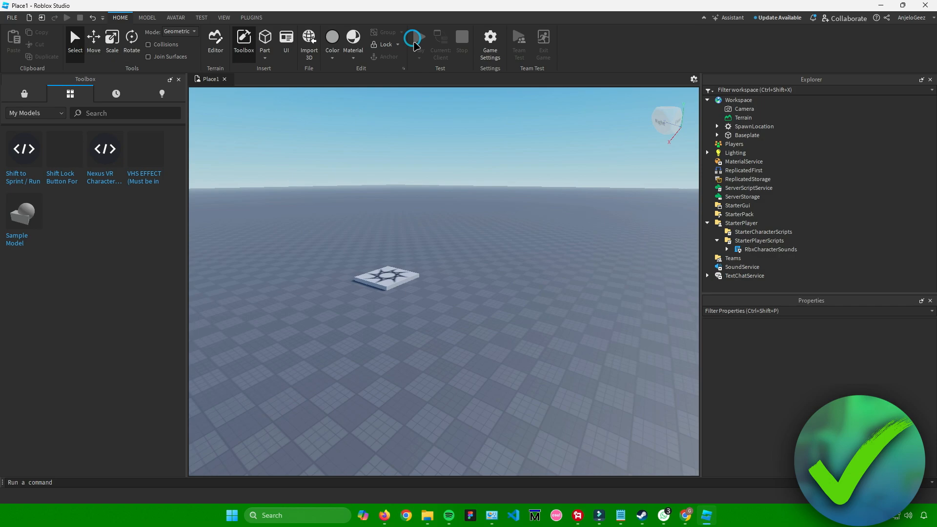
{"action": "left_click", "coordinate": [418, 36]}
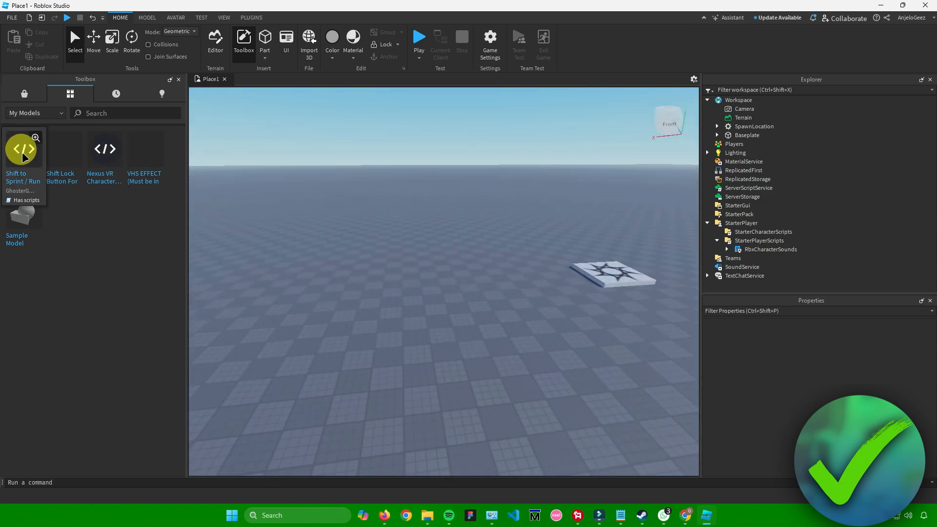
- Re-insert the Sprint on shift script into the Workspace and start a playtest
{"action": "left_click", "coordinate": [23, 149]}
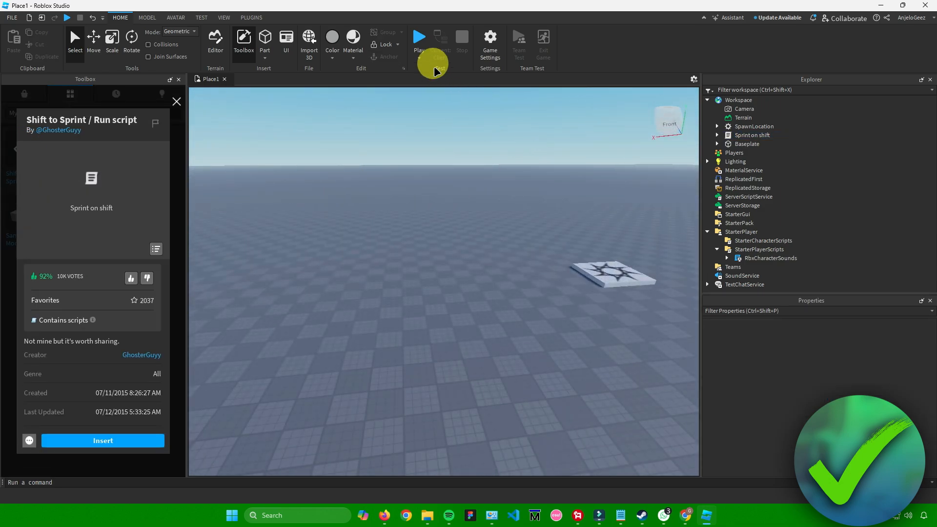
{"action": "left_click", "coordinate": [419, 36]}
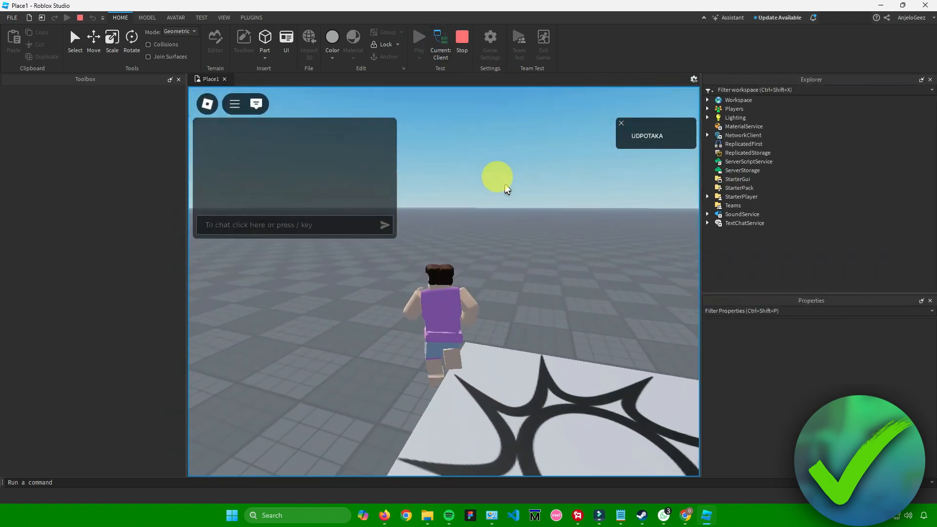